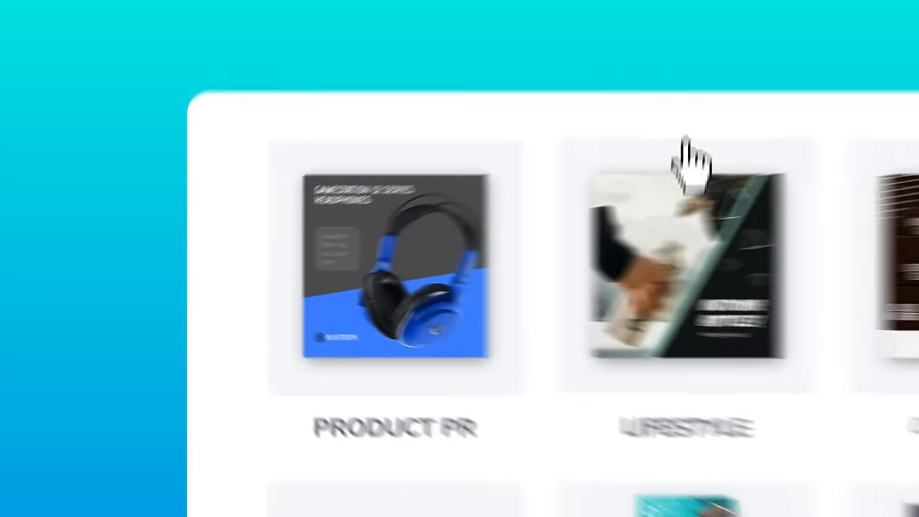
Step: Browse to the Fun & Colorful category and show its Square Photo template library
scroll(down, 3)
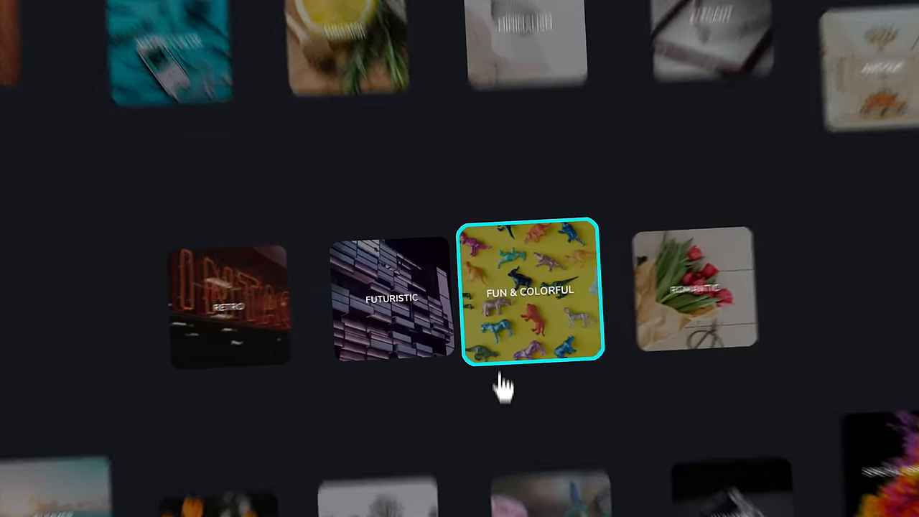
click(530, 290)
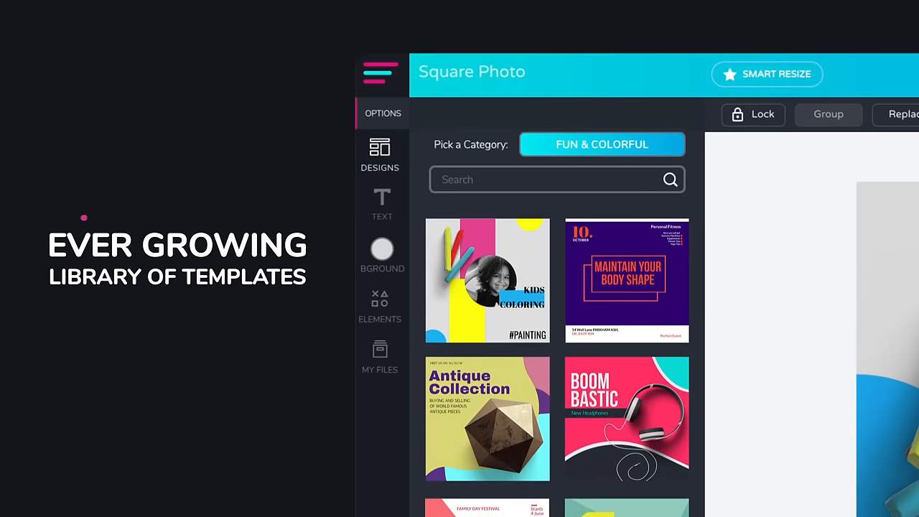
click(379, 304)
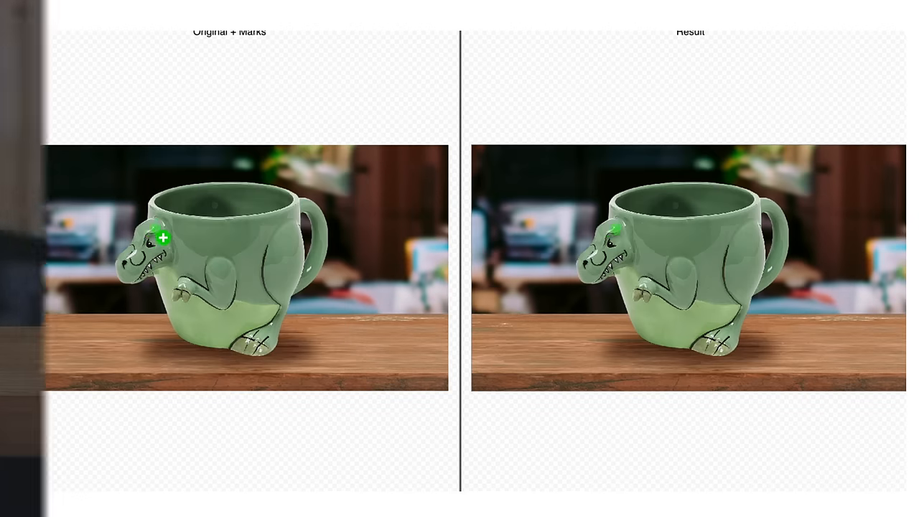
Step: Draw a keep-mark over the green dinosaur mug so the background remover preserves it
drag(161, 238, 258, 341)
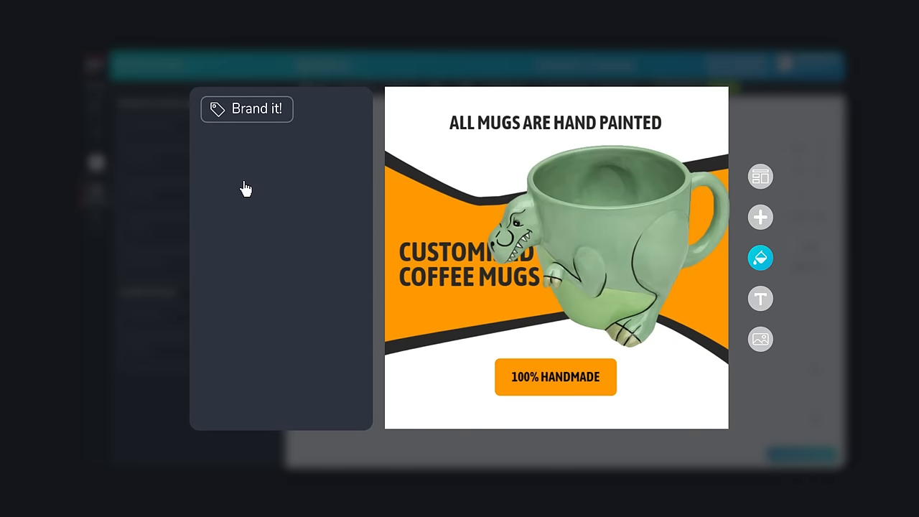
Step: Apply the brand kit to the mug advert with Brand it!
click(247, 109)
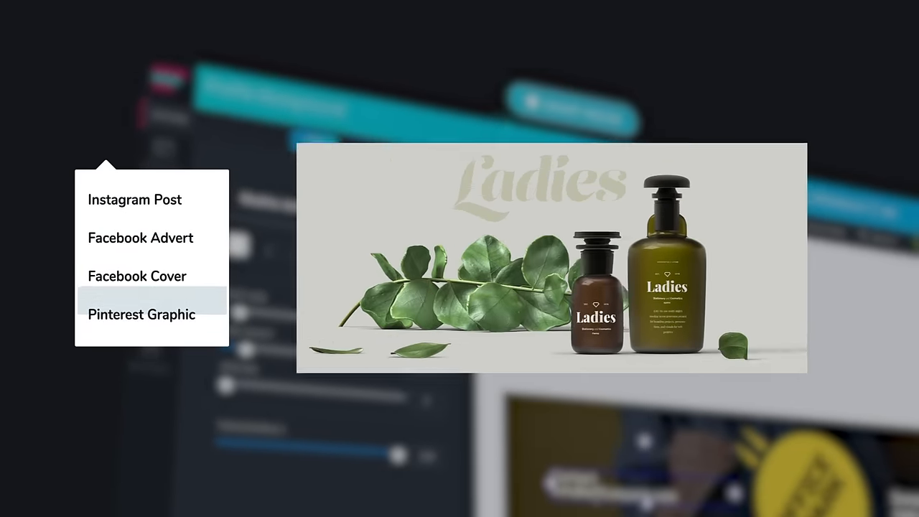
Step: Smart-resize the Ladies design to the Pinterest Graphic format
click(140, 314)
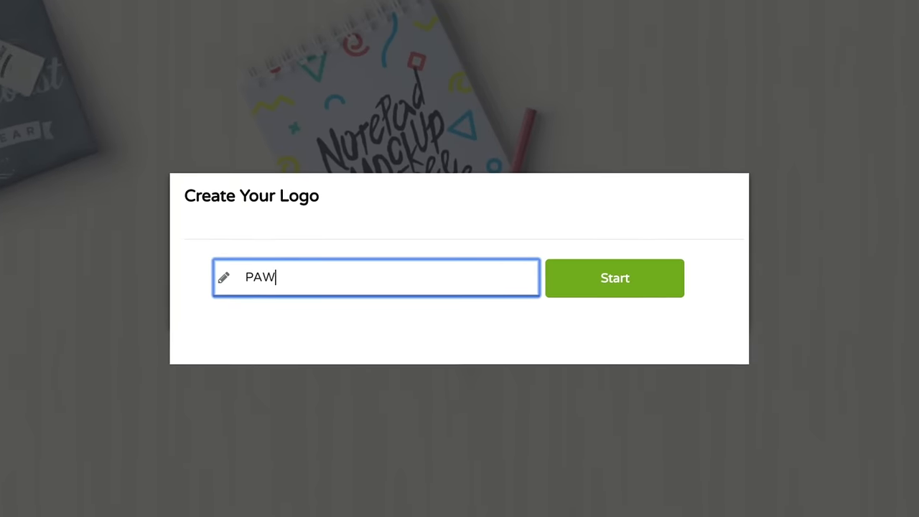
Step: Start the PAWS logo, choose the paw-print icon and give the lettering a bolder font
click(615, 279)
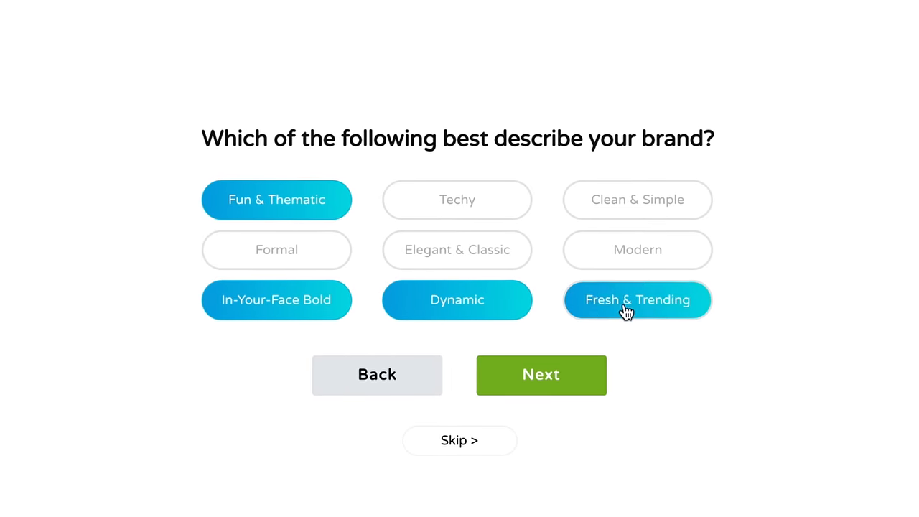
click(540, 375)
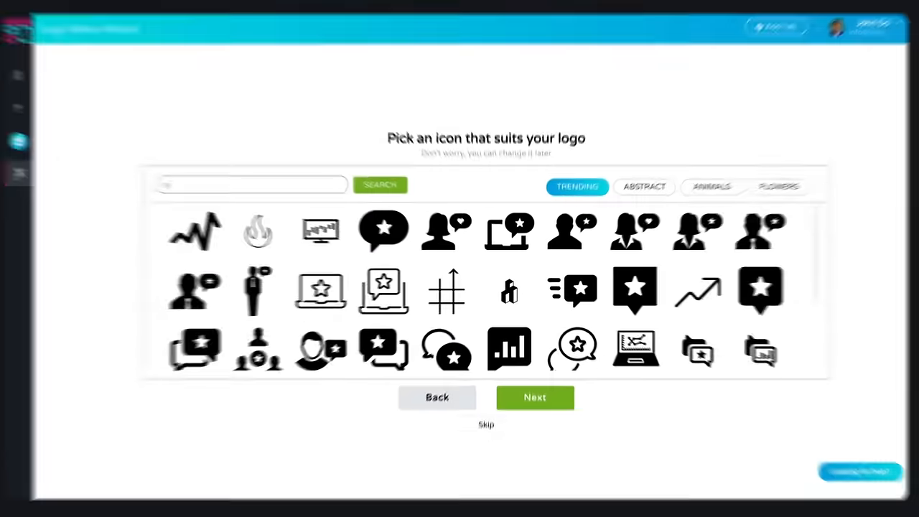
click(534, 396)
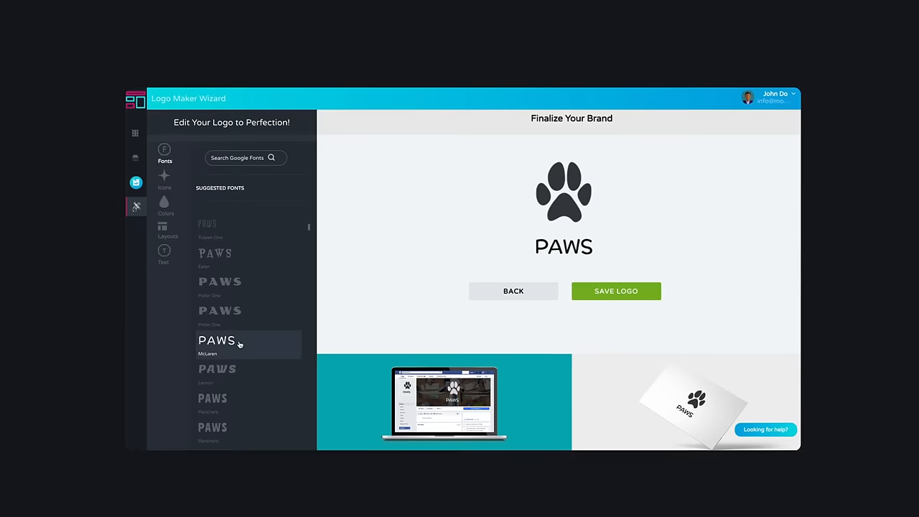
click(159, 207)
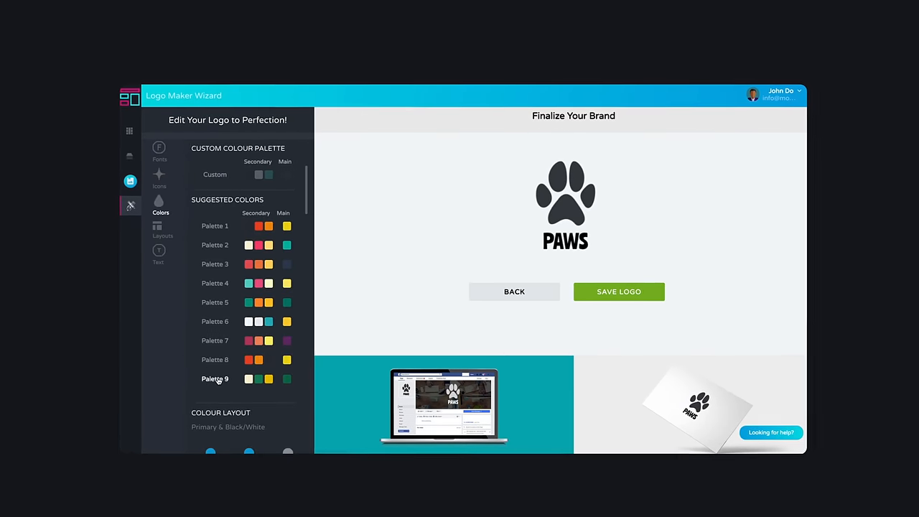